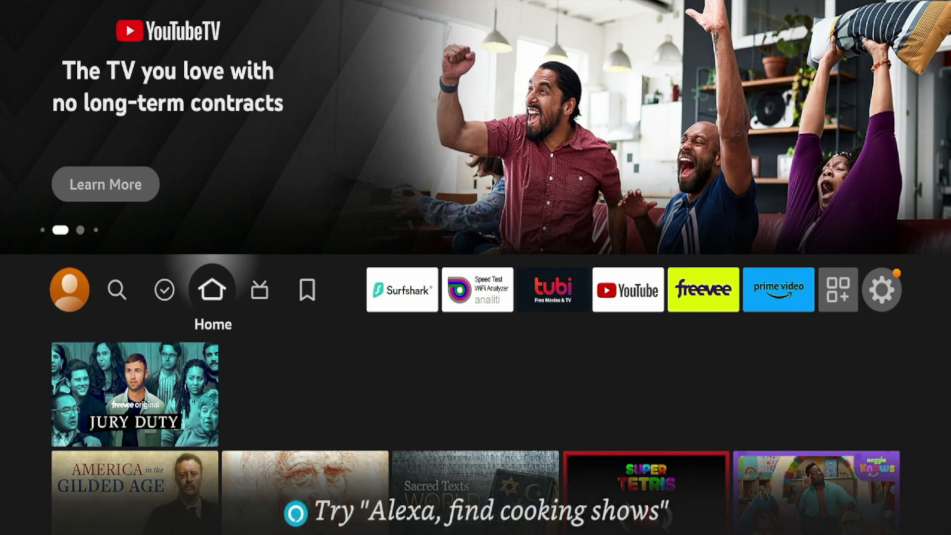
Launch Surfshark VPN from the Fire TV installed apps row.
click(260, 289)
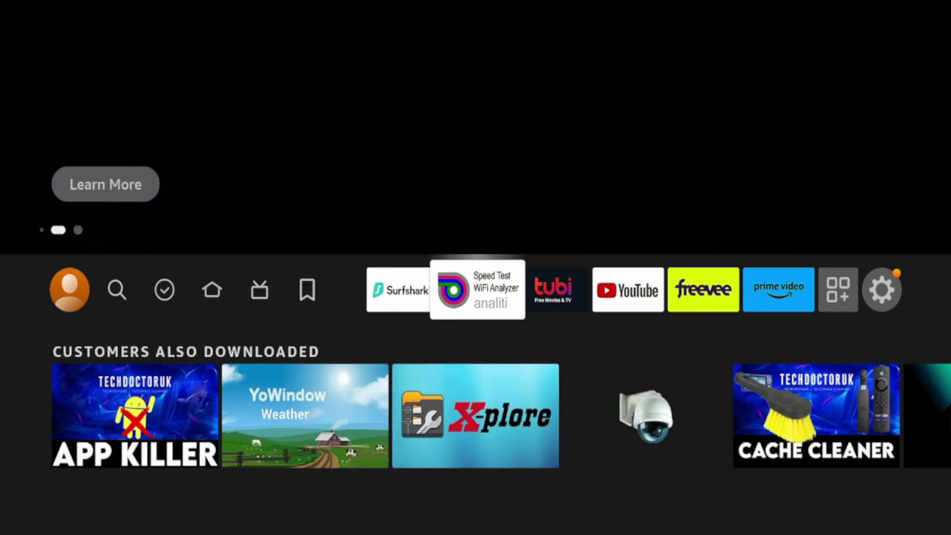
click(552, 290)
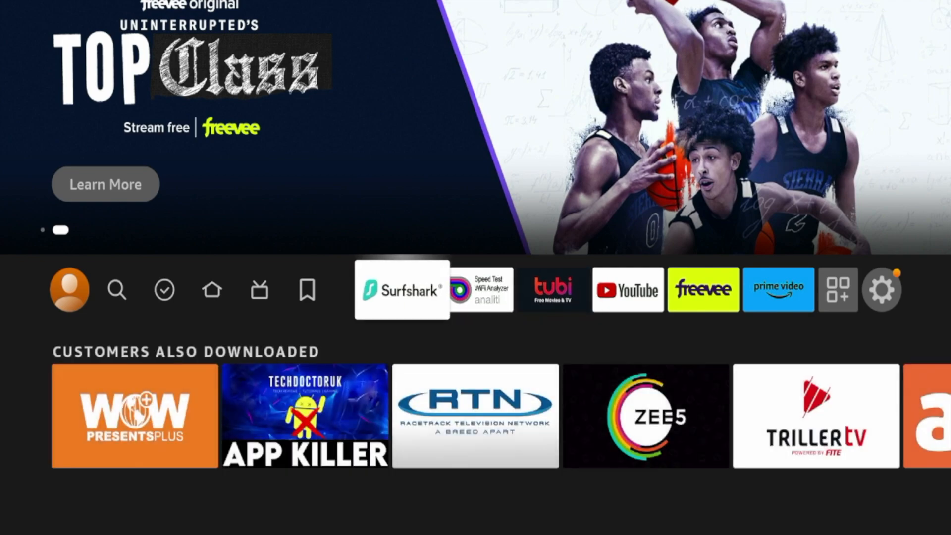
click(401, 289)
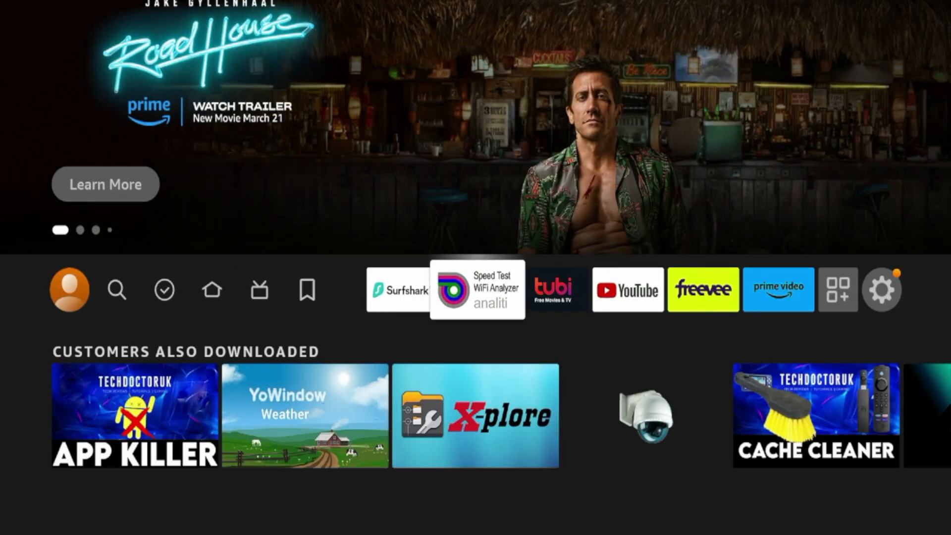
click(476, 289)
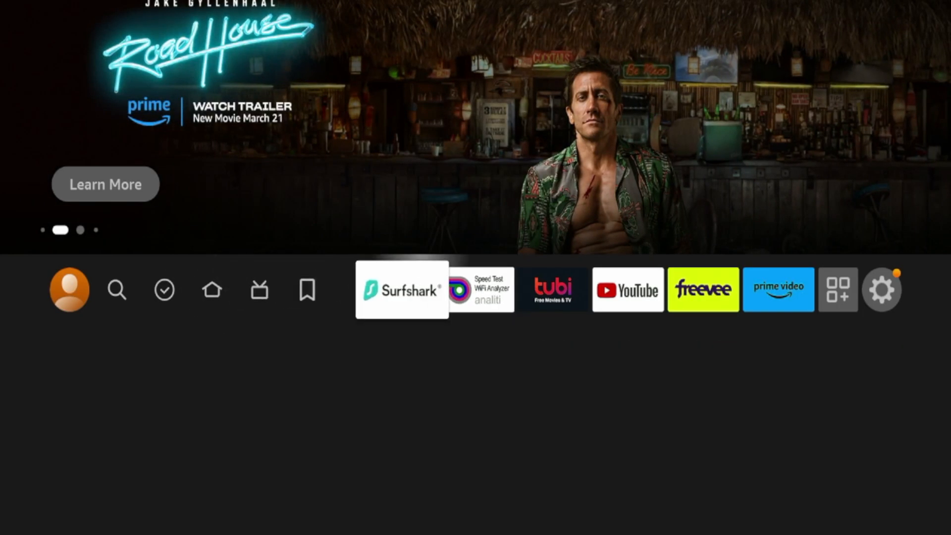
click(401, 289)
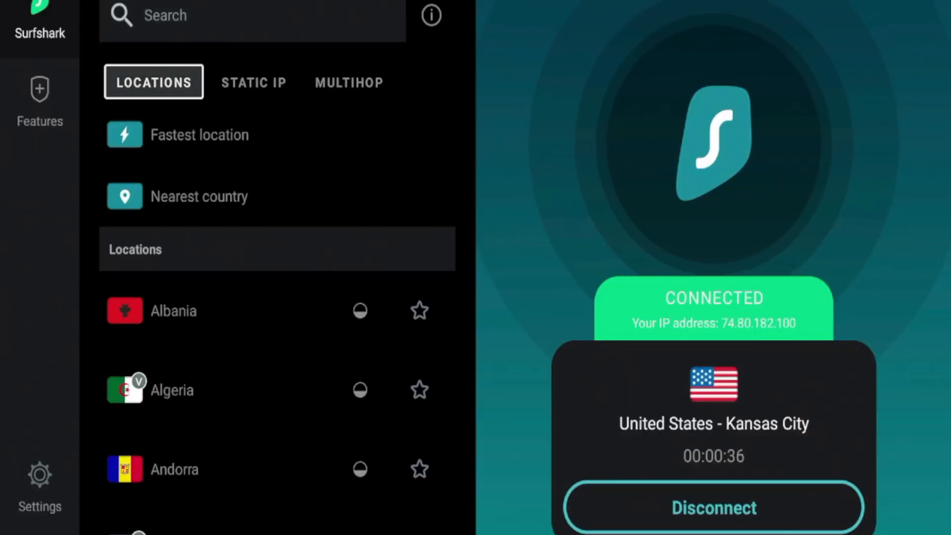
Go to the Features page showing CleanWeb and Bypasser options.
click(39, 103)
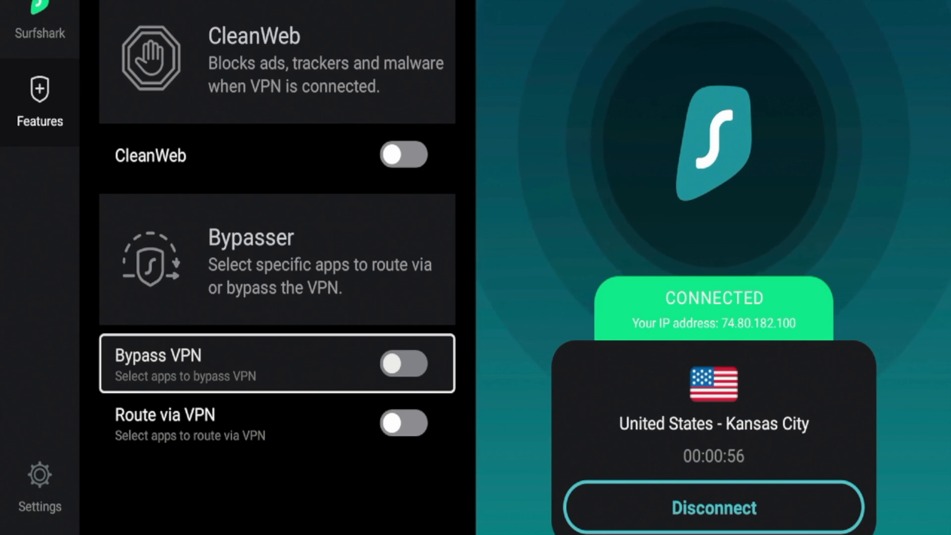
Switch Bypass VPN on and quick-connect back to United States – Kansas City.
click(403, 363)
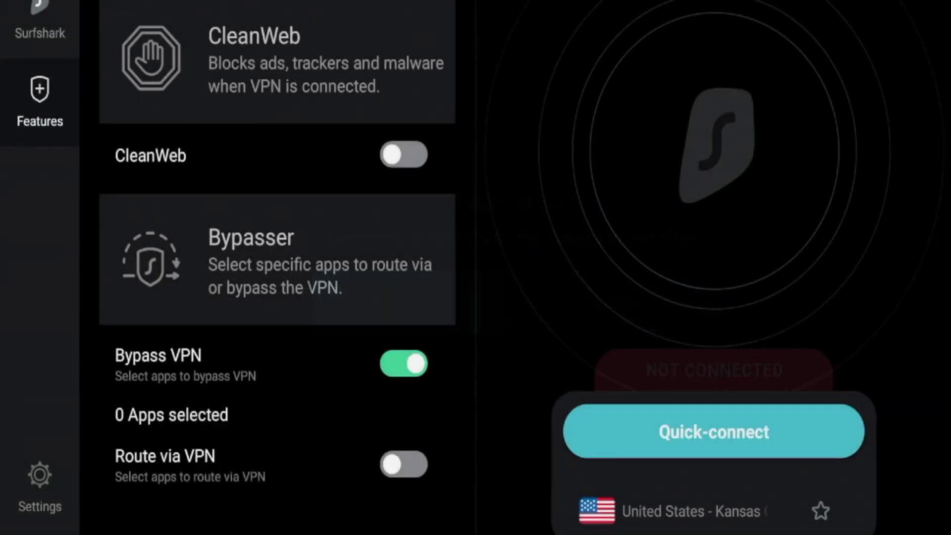
click(713, 431)
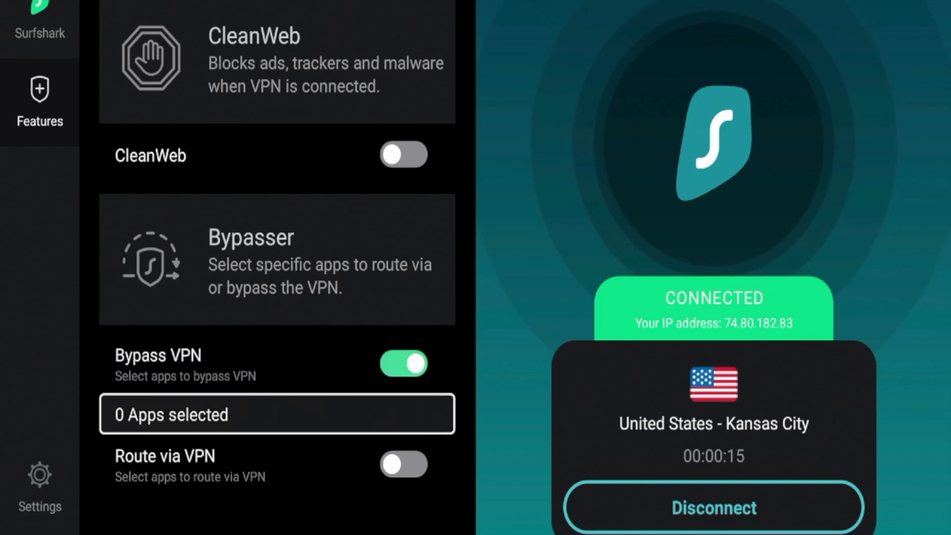
Filter the Bypass VPN app list by searching 'tubi' so only Tubi shows.
click(277, 414)
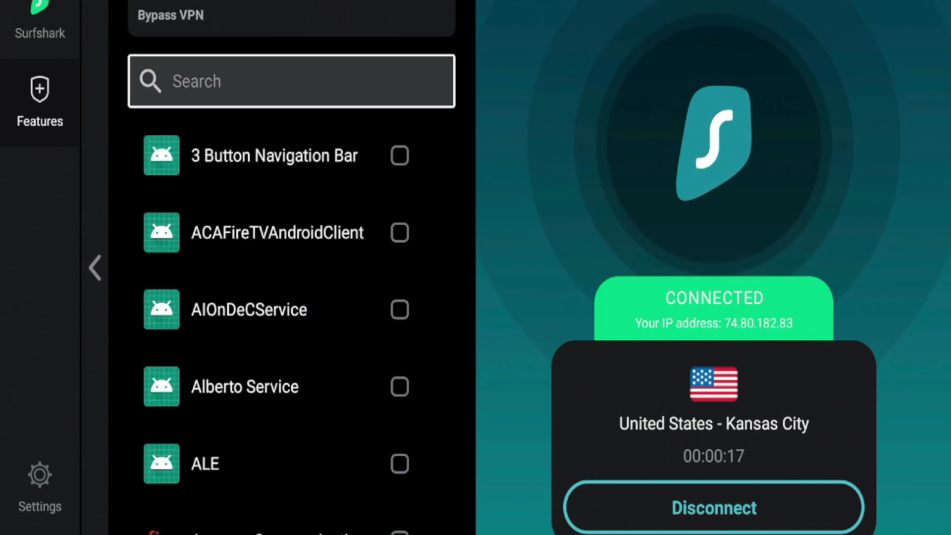
scroll(down, 3)
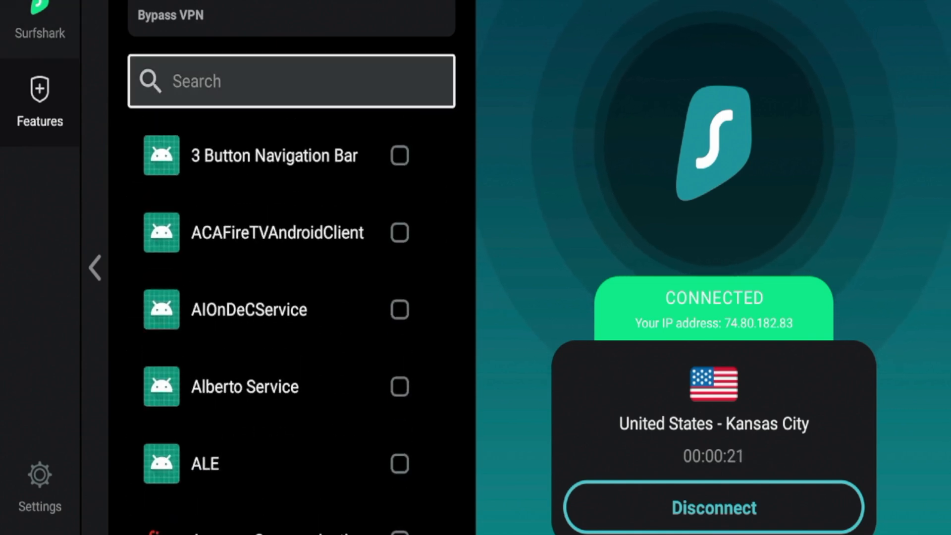
click(290, 80)
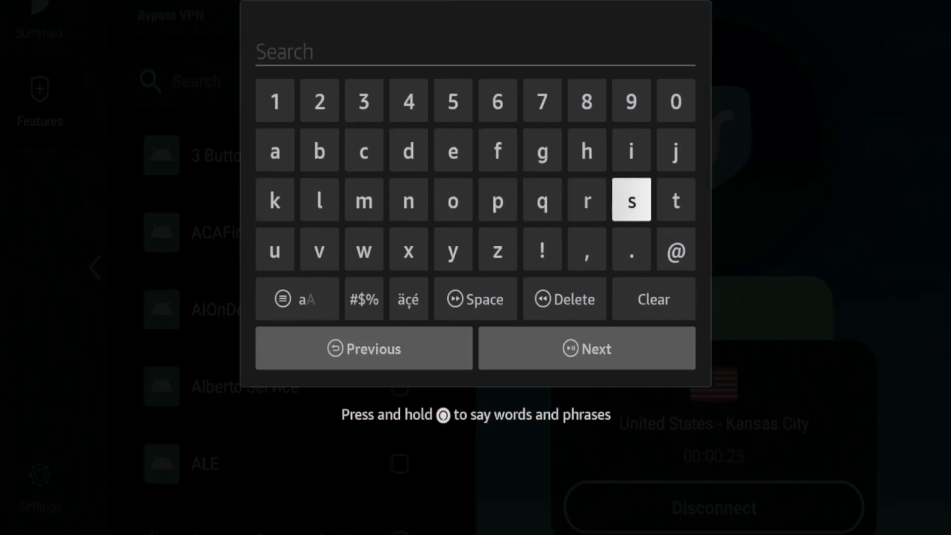
click(674, 201)
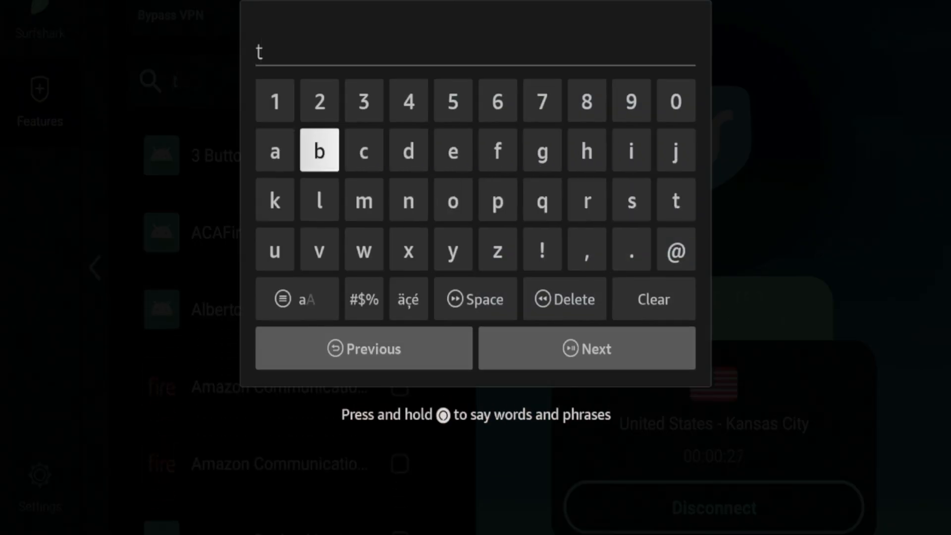
click(275, 250)
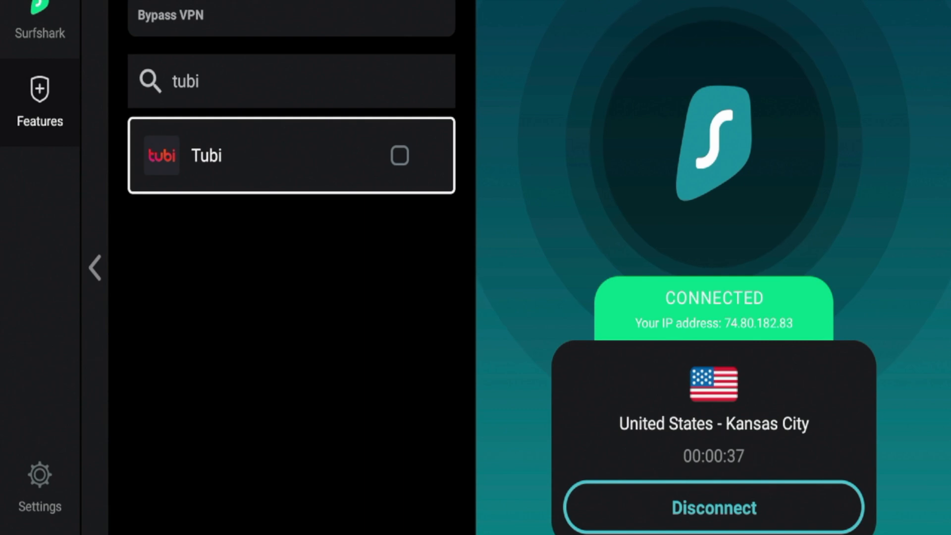
Tick Tubi to add it to the Bypass VPN list.
click(399, 155)
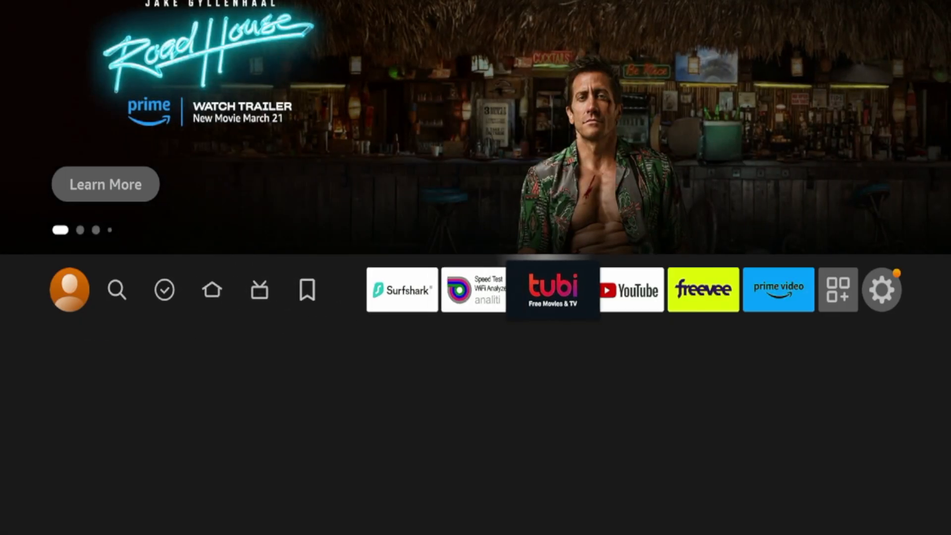
click(552, 288)
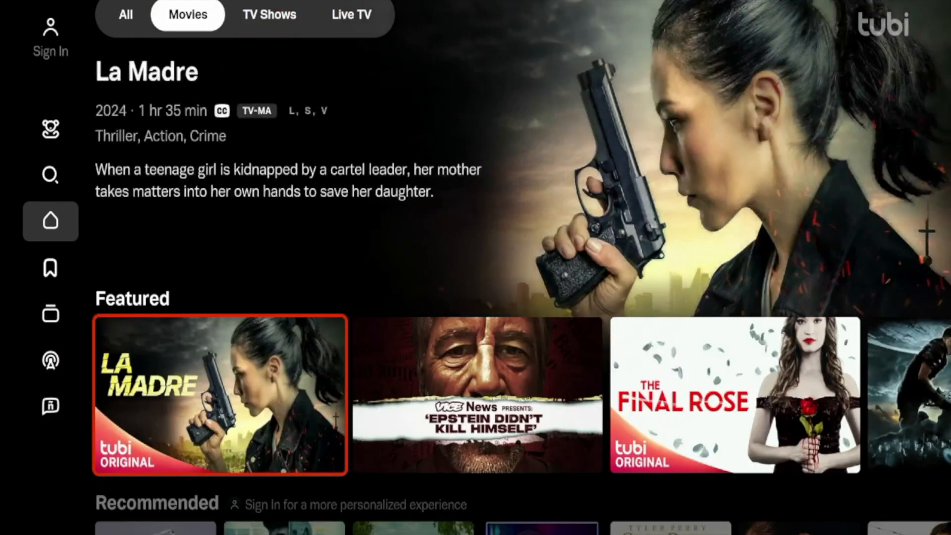
scroll(down, 3)
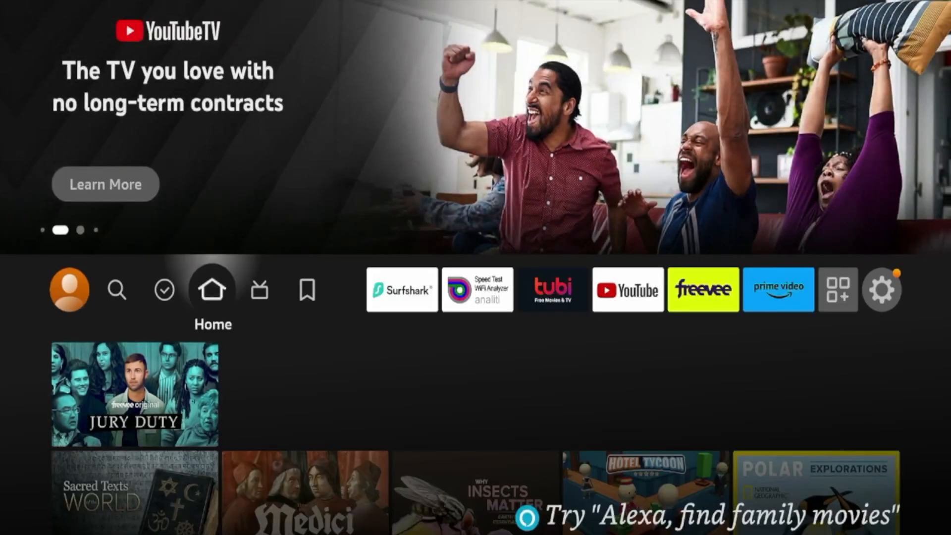
Reopen Surfshark VPN, still connected to United States – Kansas City.
click(401, 289)
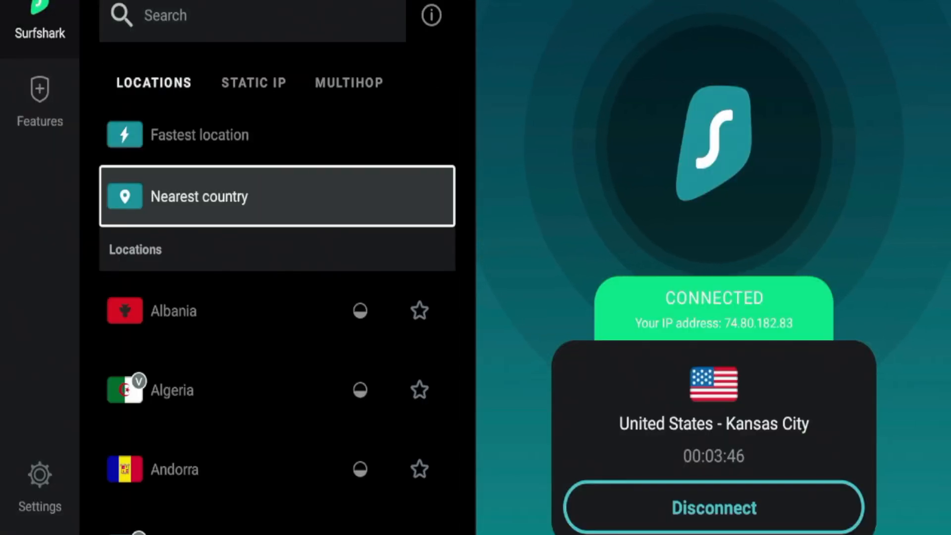